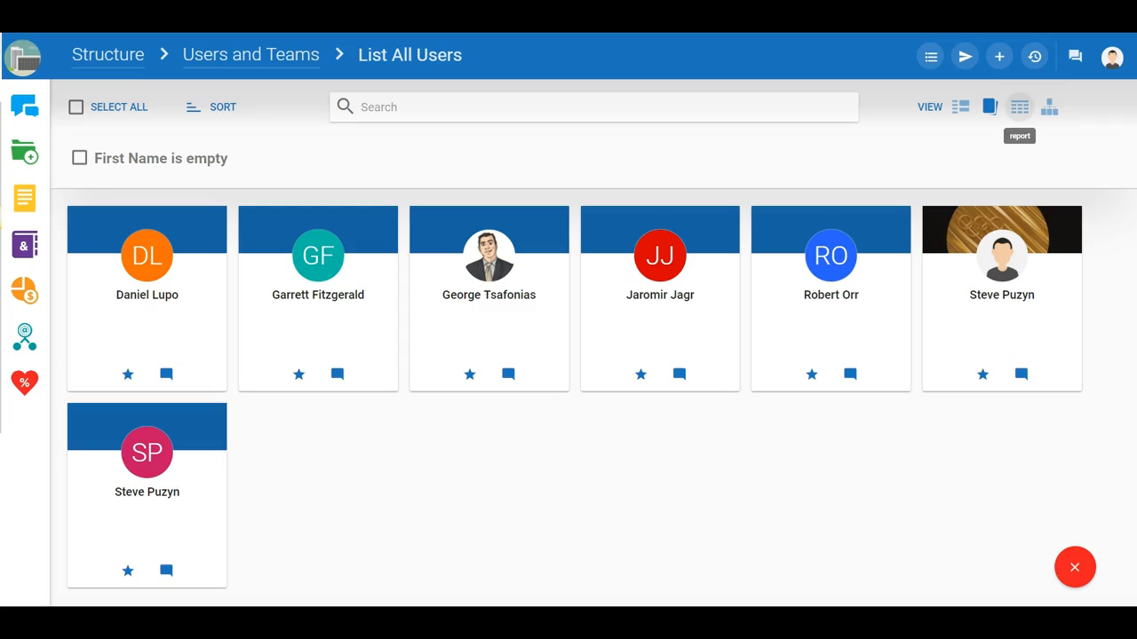
Select all seven users in table view and batch-change their department to Field Sales
{"action": "left_click", "coordinate": [1020, 106]}
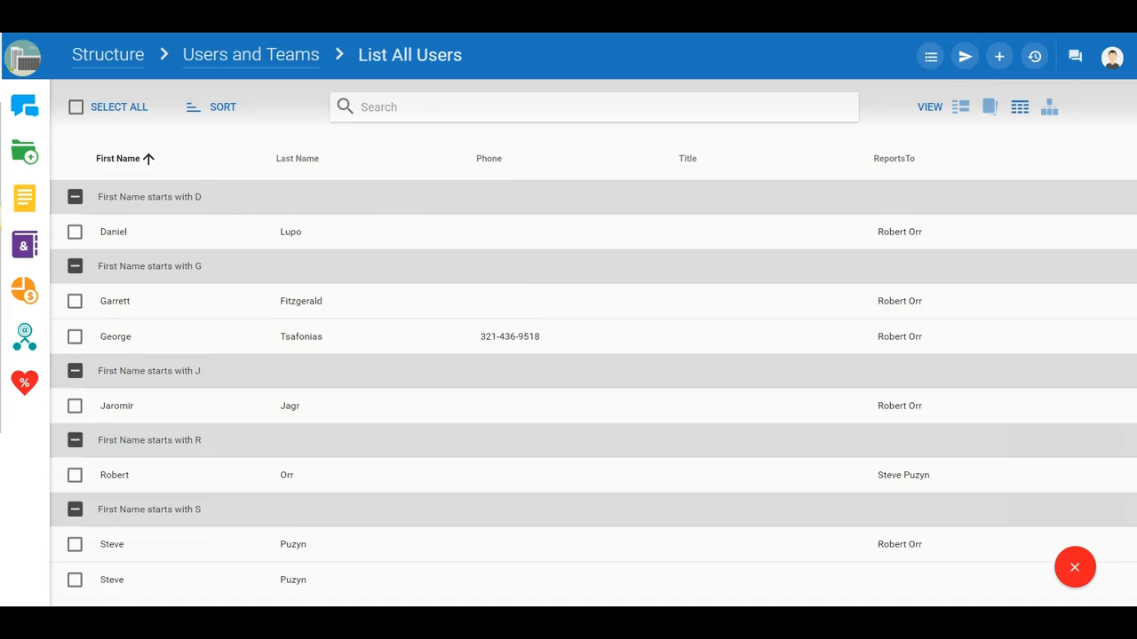
{"action": "left_click", "coordinate": [74, 106]}
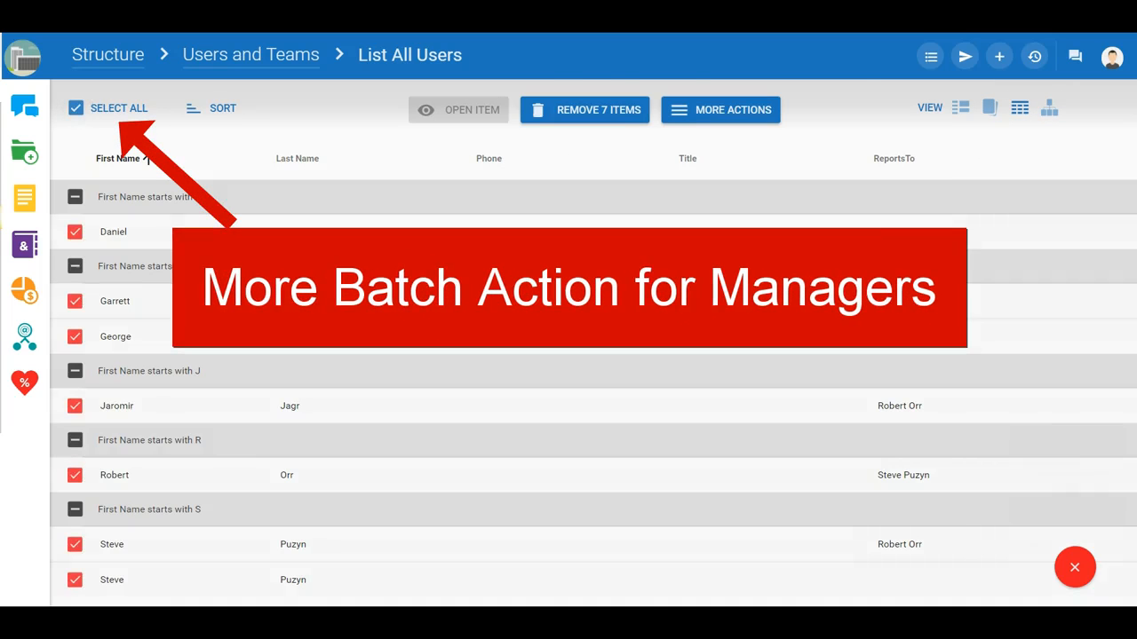
{"action": "left_click", "coordinate": [721, 110]}
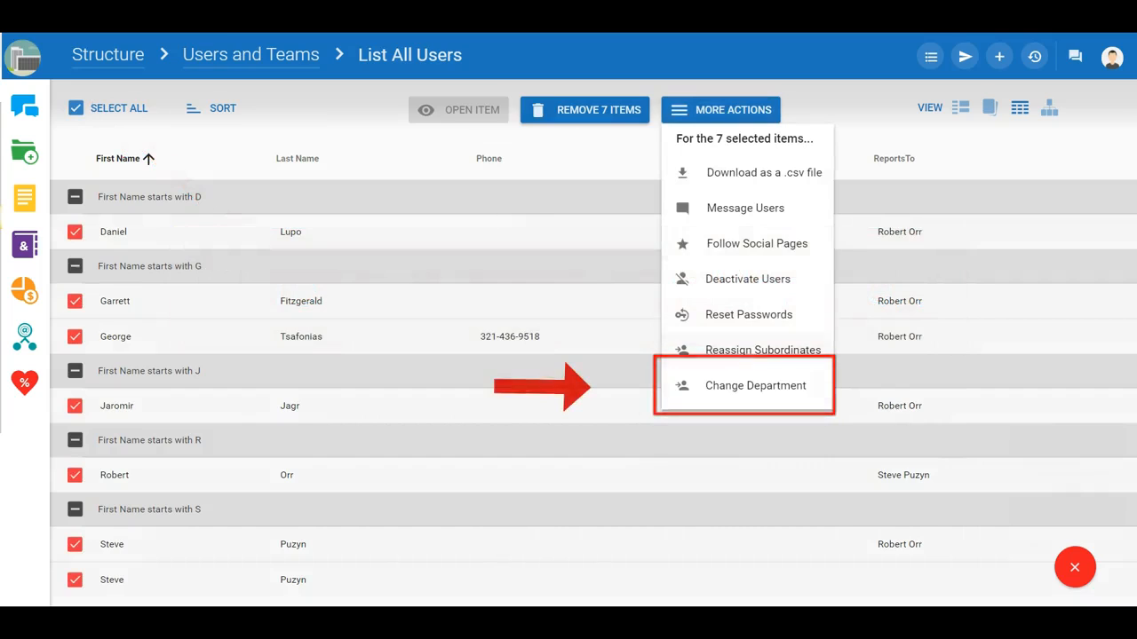
{"action": "left_click", "coordinate": [755, 385]}
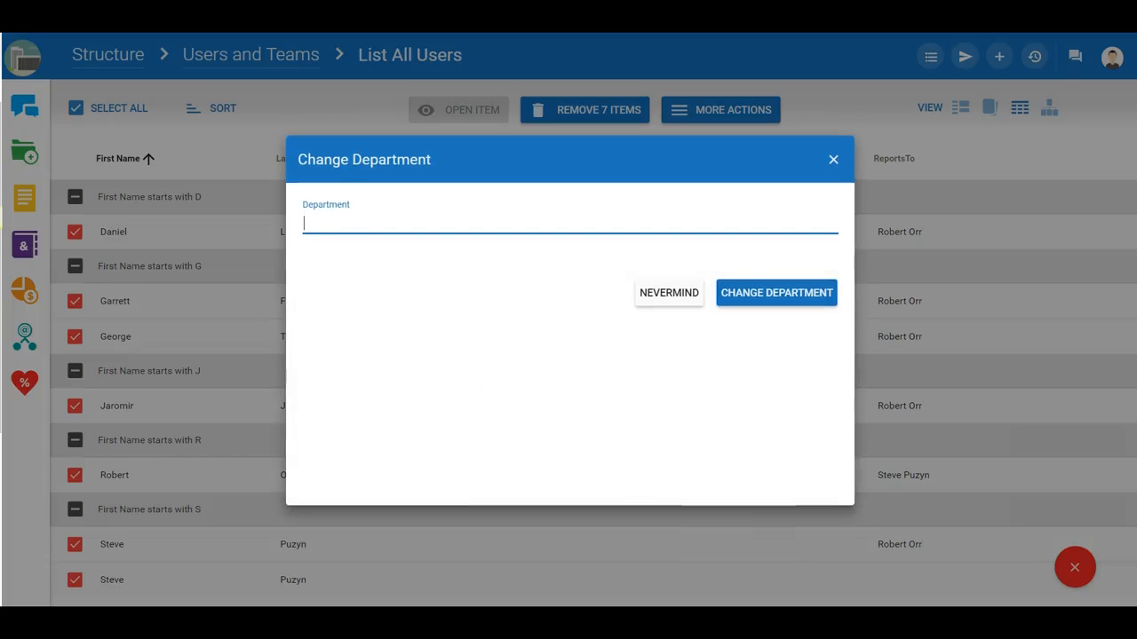
{"action": "type", "text": "f"}
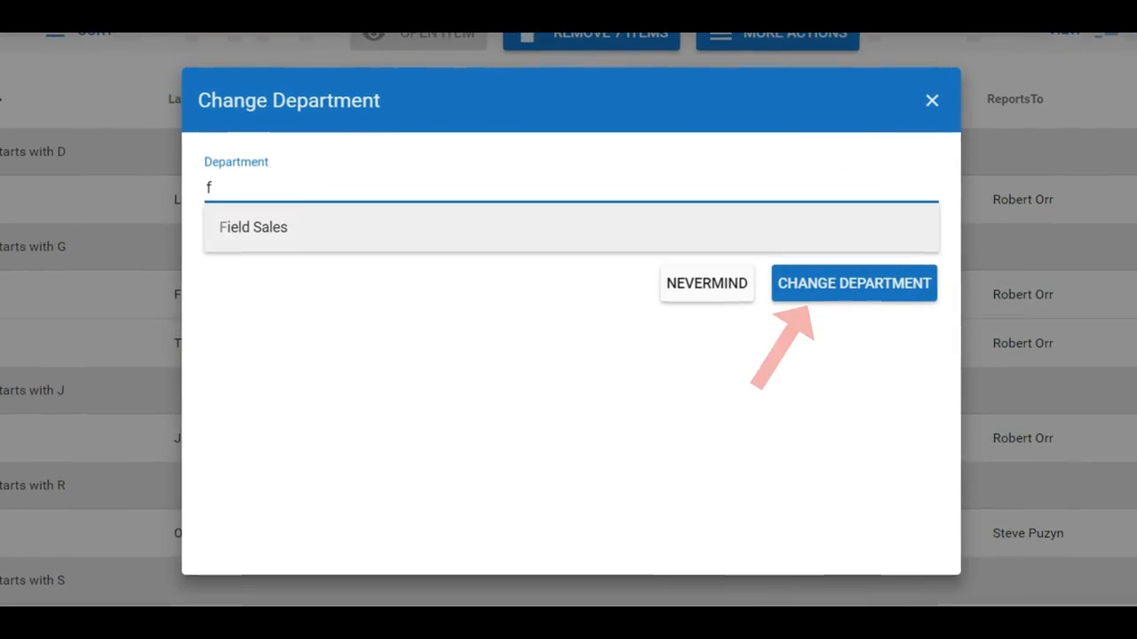
{"action": "left_click", "coordinate": [252, 227]}
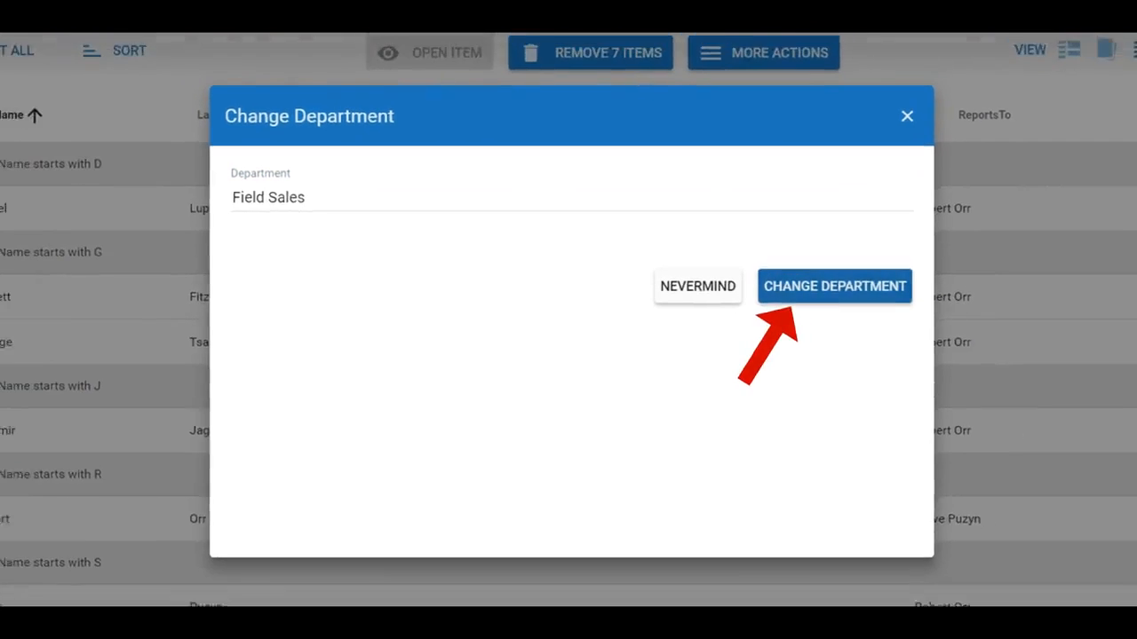
{"action": "left_click", "coordinate": [835, 284]}
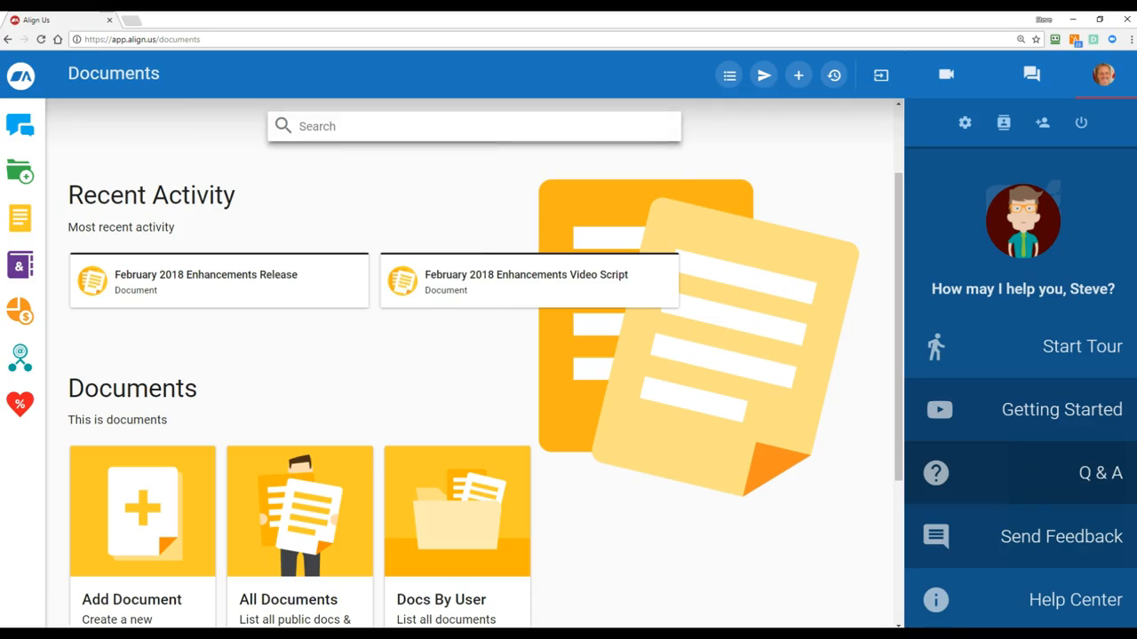
Search 'February 2018 Enhancements' and open the Release document result in a new tab
{"action": "type", "text": "February 2018 Enhancements"}
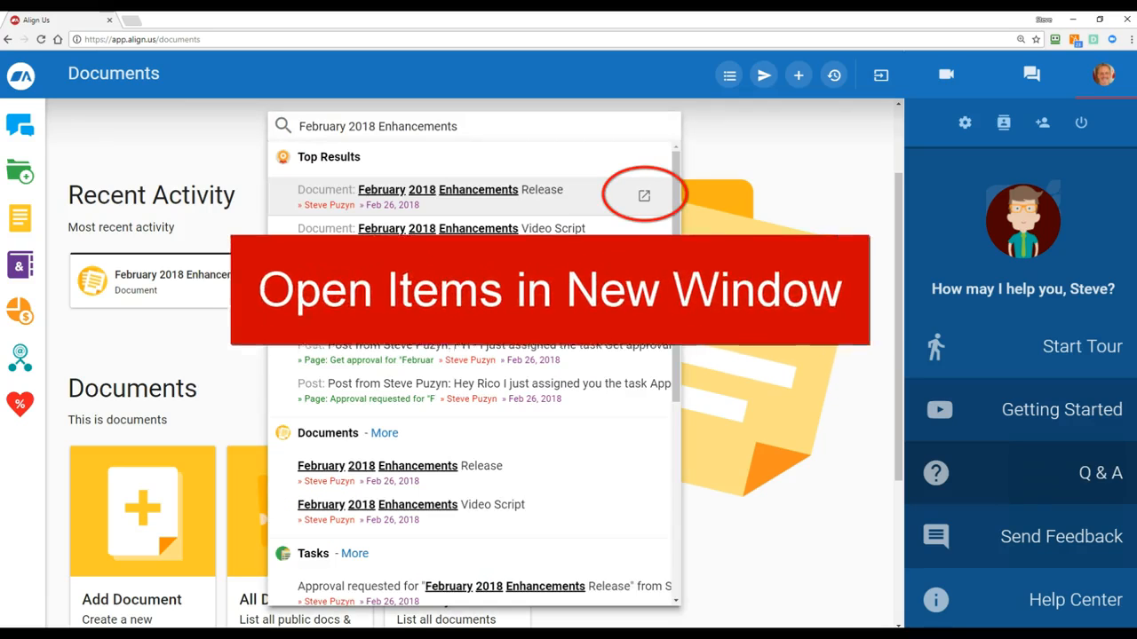
{"action": "left_click", "coordinate": [646, 193]}
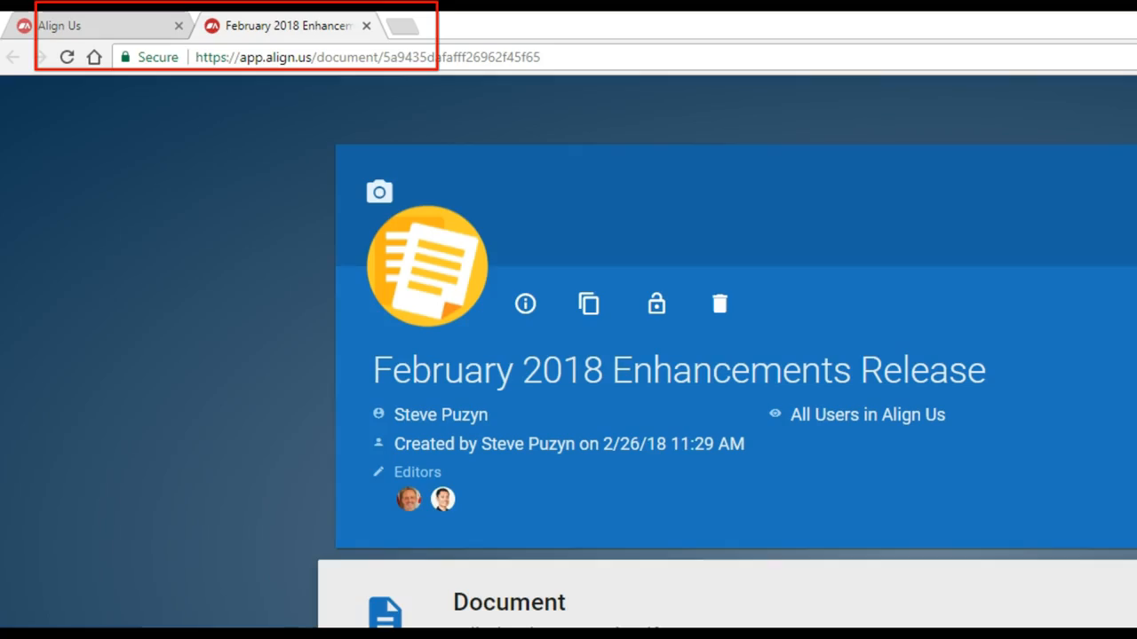
{"action": "left_click", "coordinate": [85, 25]}
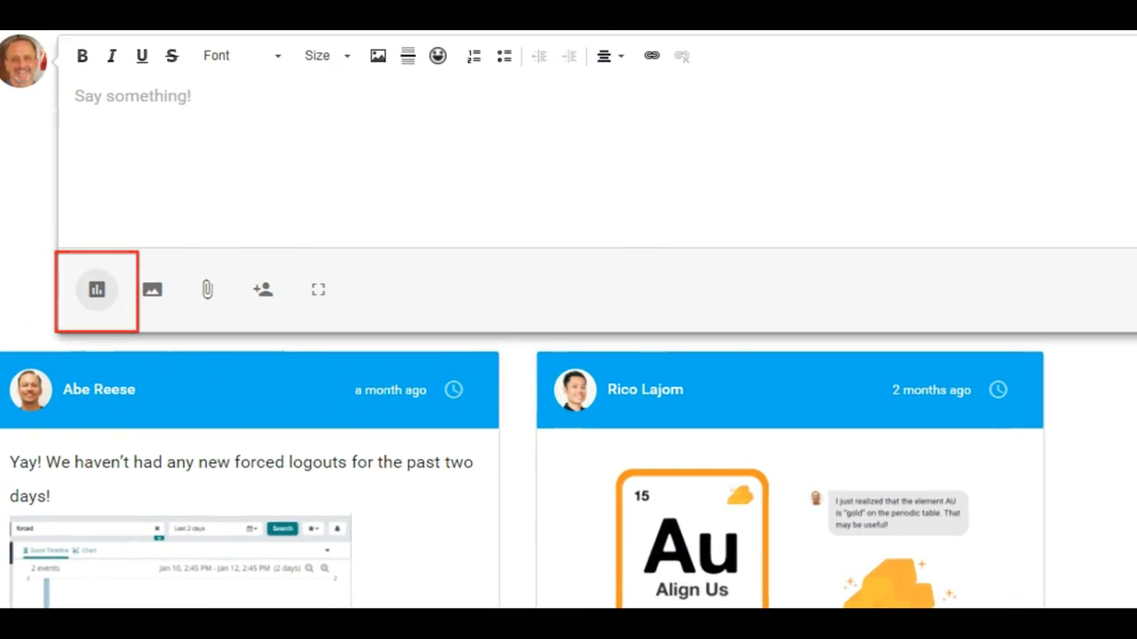
{"action": "mouse_move", "coordinate": [96, 289]}
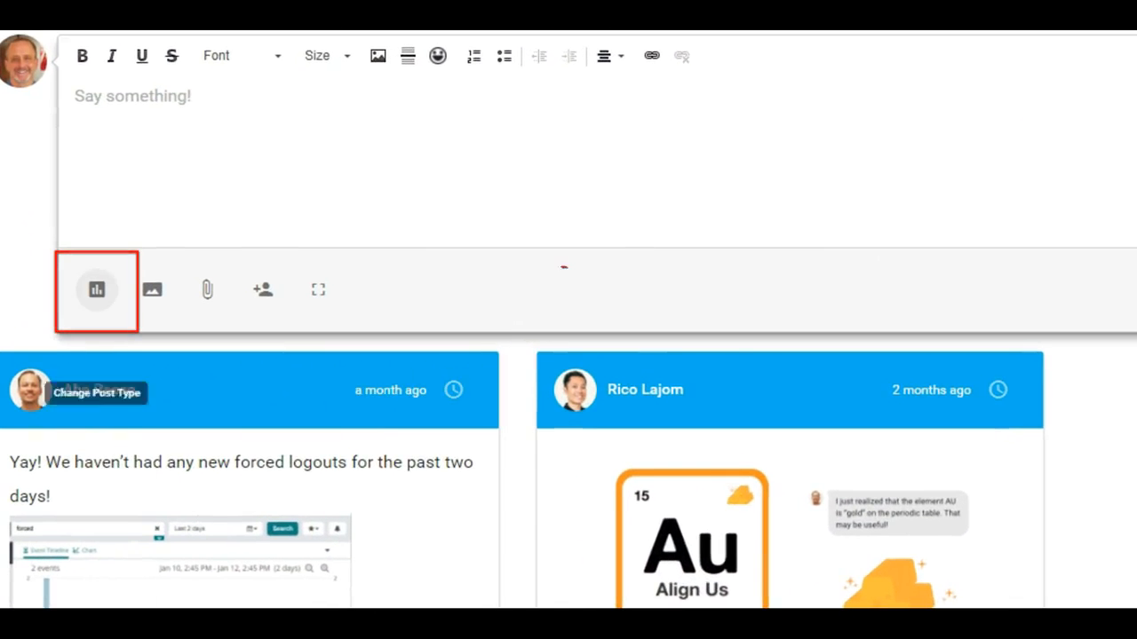
Post a work-from-home days poll with four choices, then vote All and submit
{"action": "left_click", "coordinate": [96, 289]}
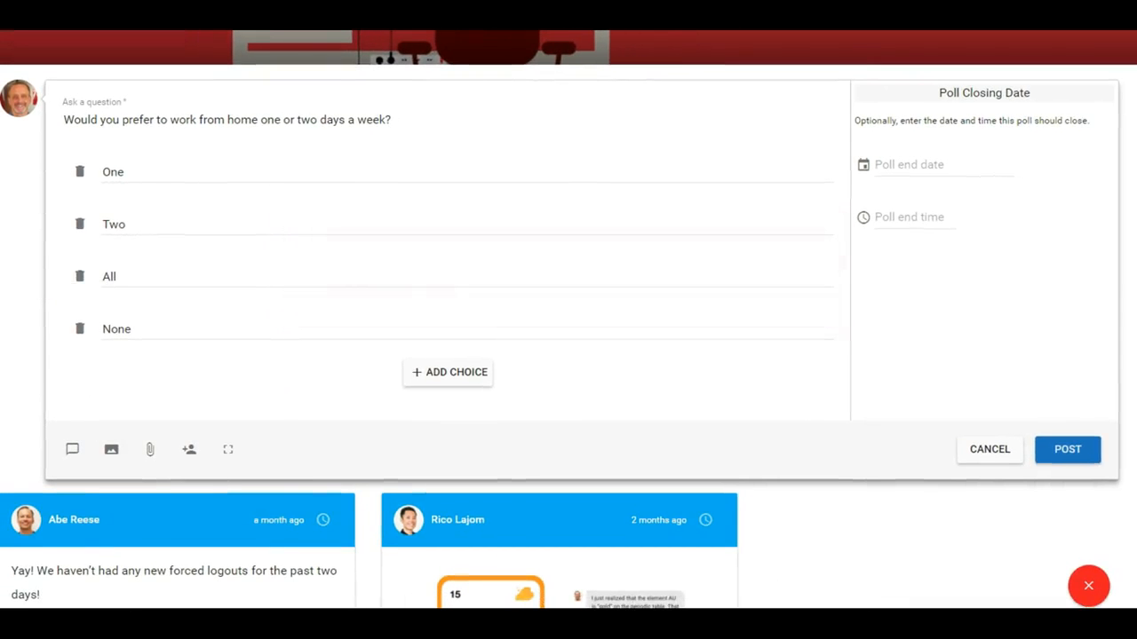
{"action": "left_click", "coordinate": [228, 119]}
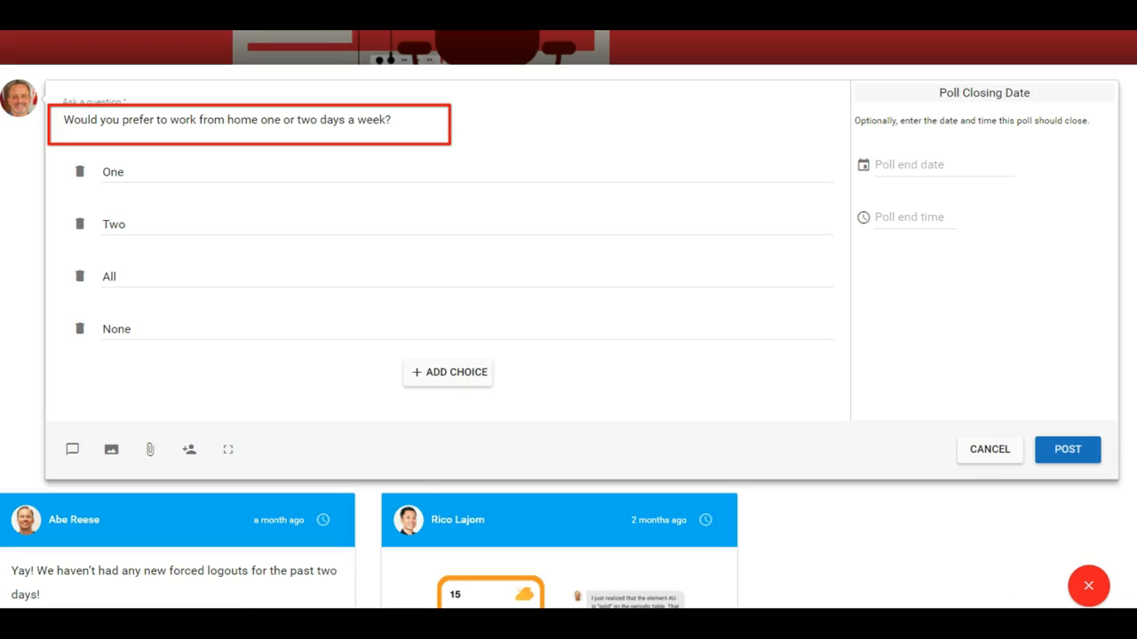
{"action": "left_click", "coordinate": [1066, 449]}
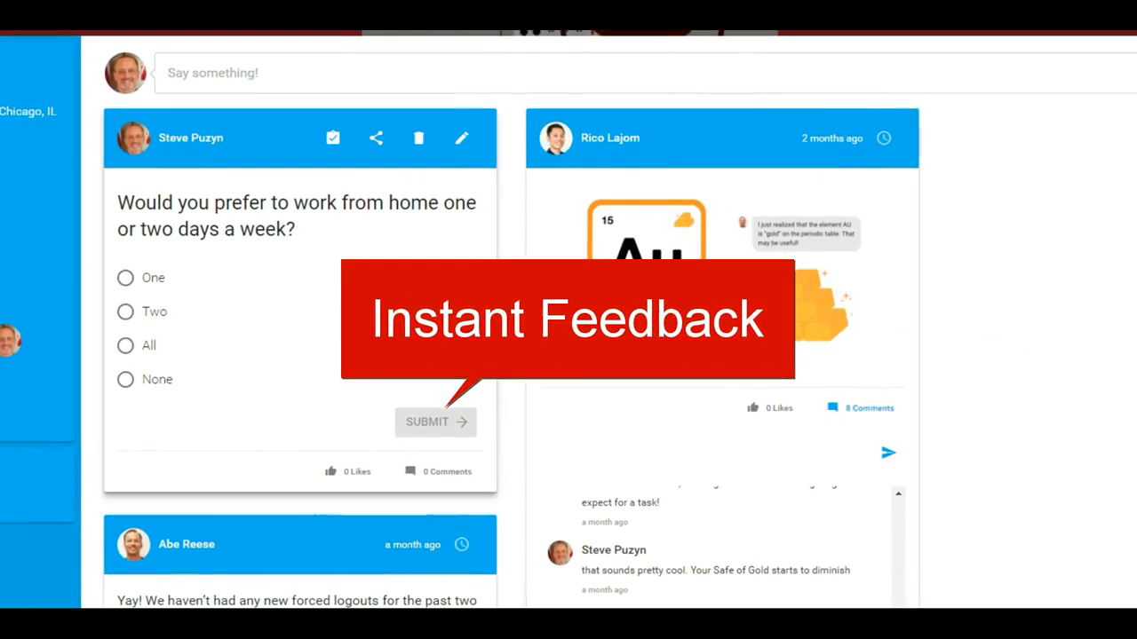
{"action": "left_click", "coordinate": [124, 344]}
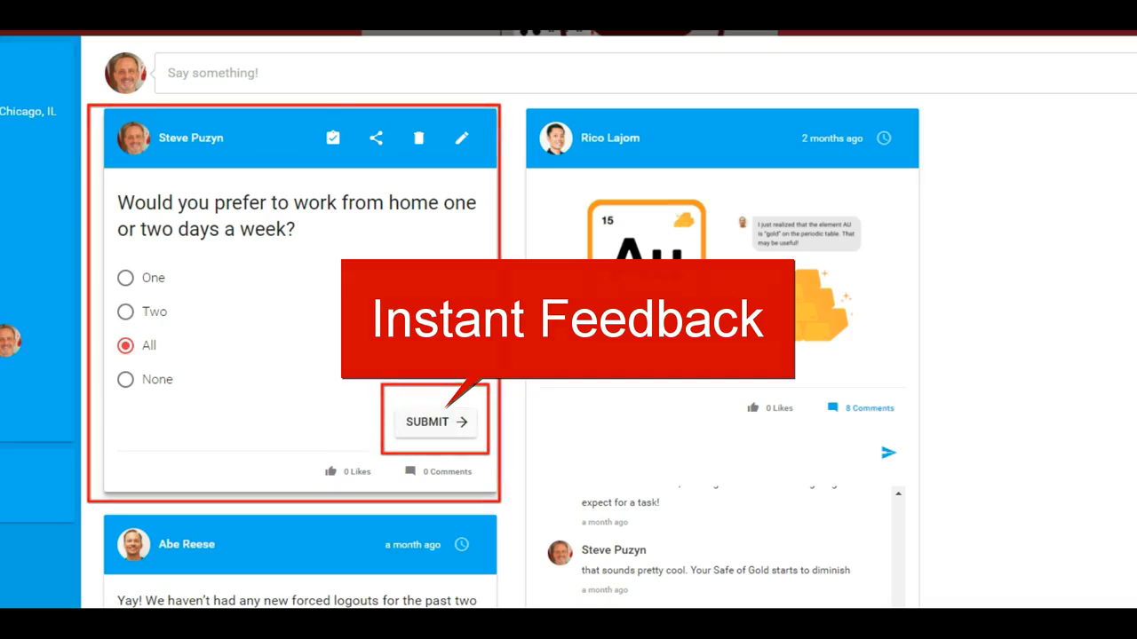
{"action": "left_click", "coordinate": [434, 423]}
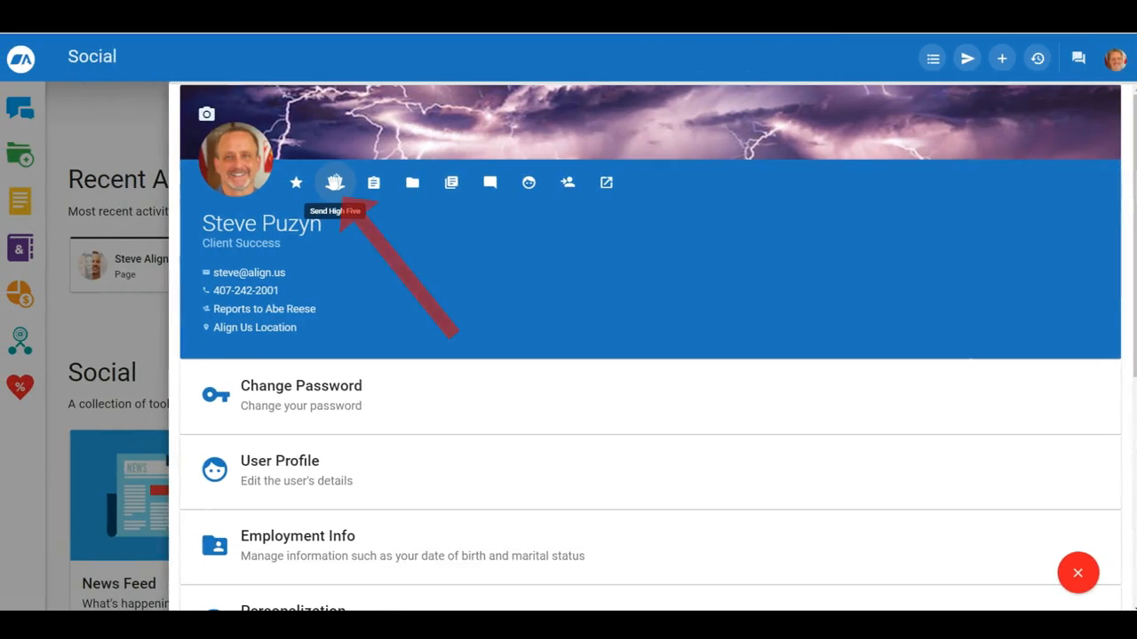
{"action": "left_click", "coordinate": [336, 183]}
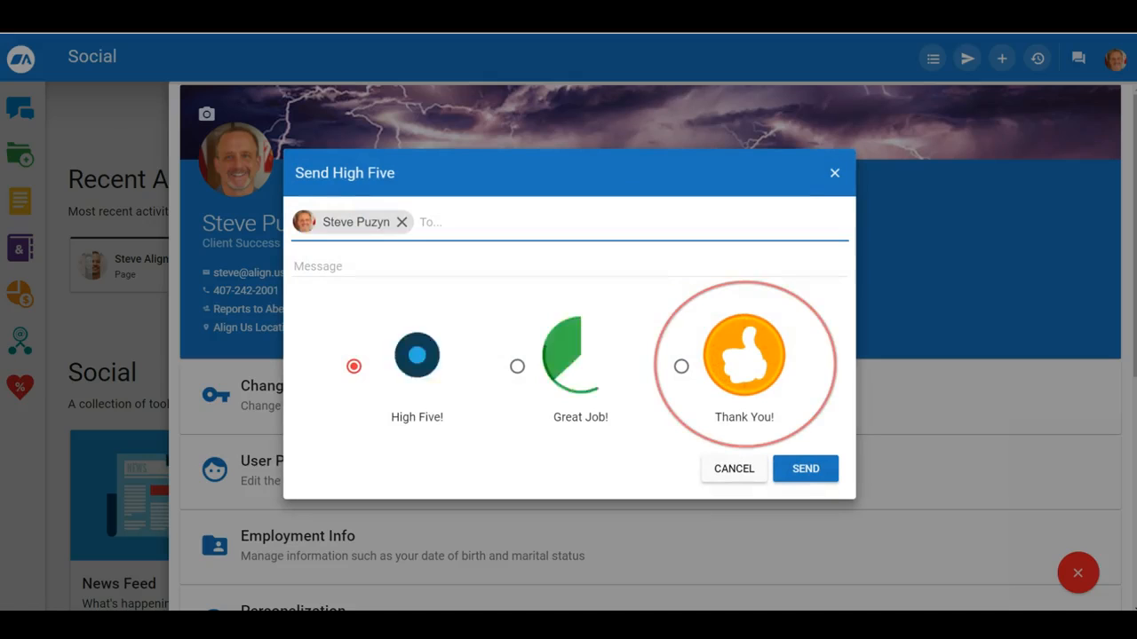
{"action": "type", "text": "Thank you"}
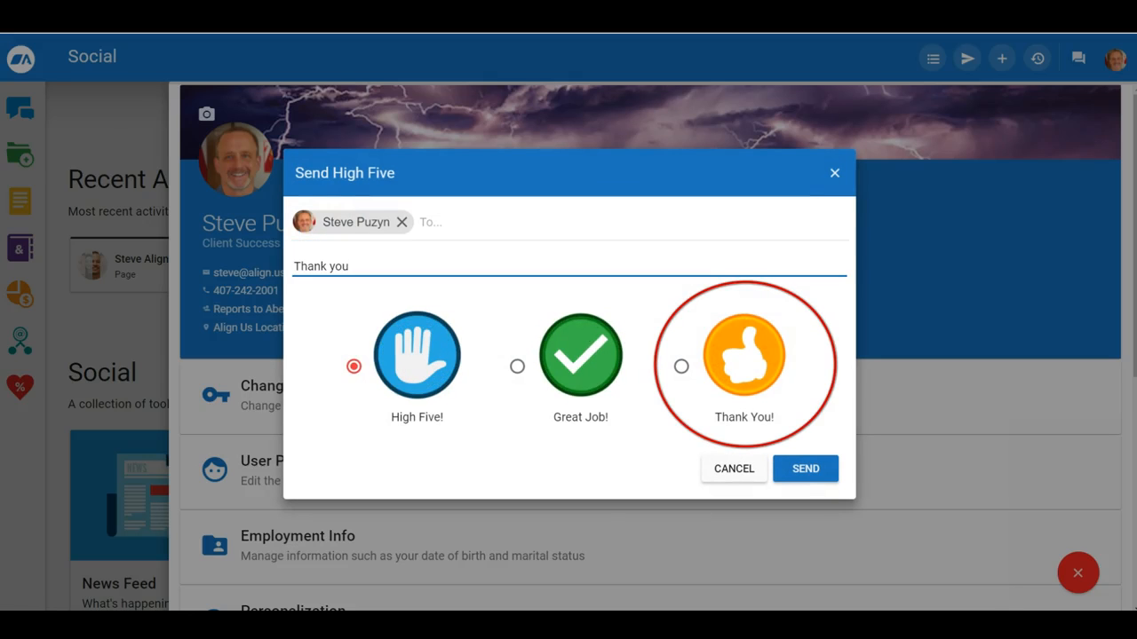
{"action": "left_click", "coordinate": [682, 366]}
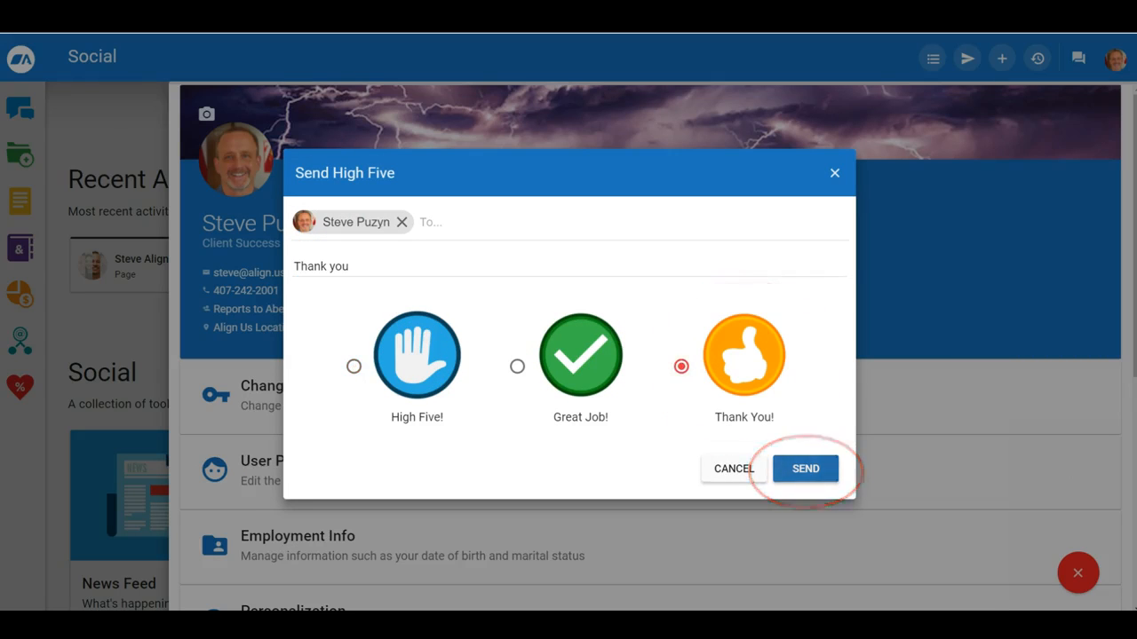
{"action": "left_click", "coordinate": [804, 469]}
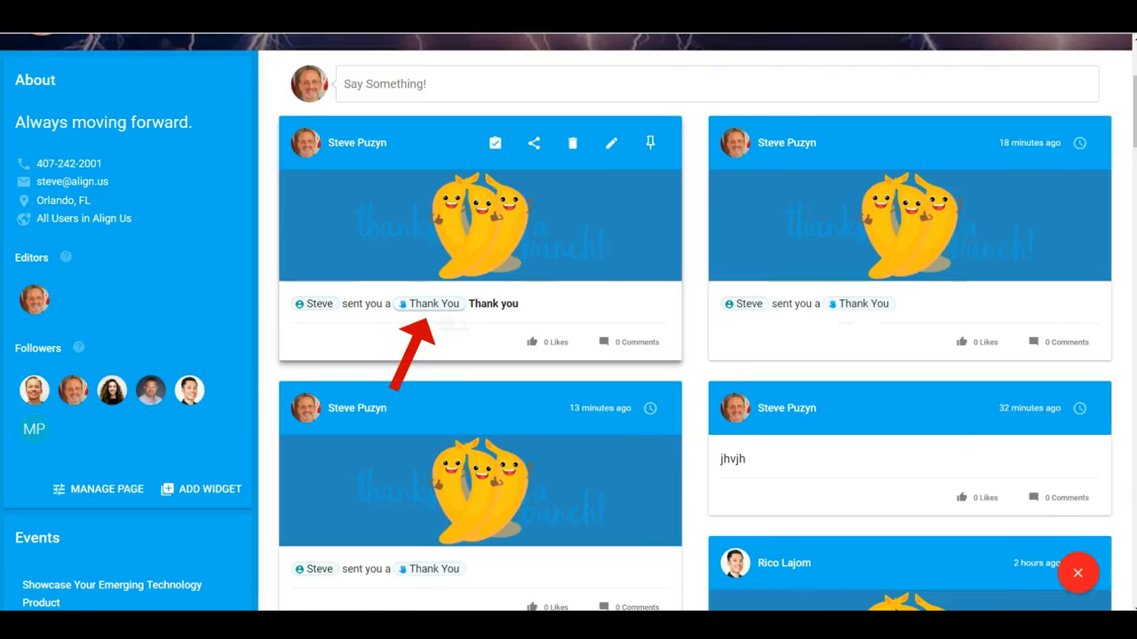
{"action": "left_click", "coordinate": [433, 304]}
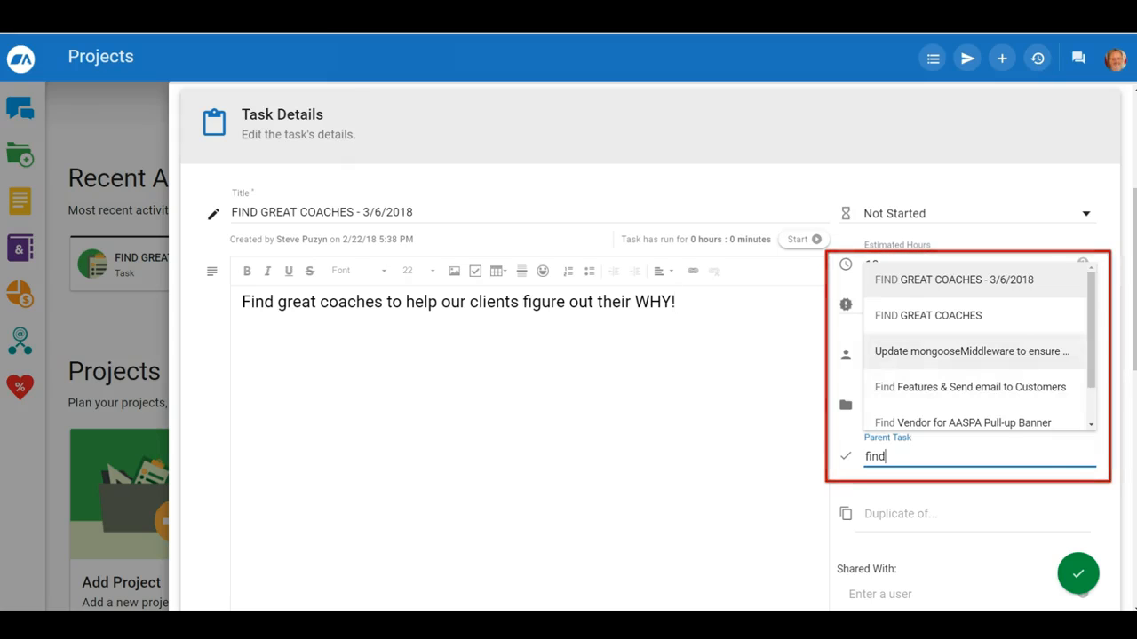
Pick the found task as the coaching task's parent, then scroll My Tasks with completed items last
{"action": "left_click", "coordinate": [927, 316]}
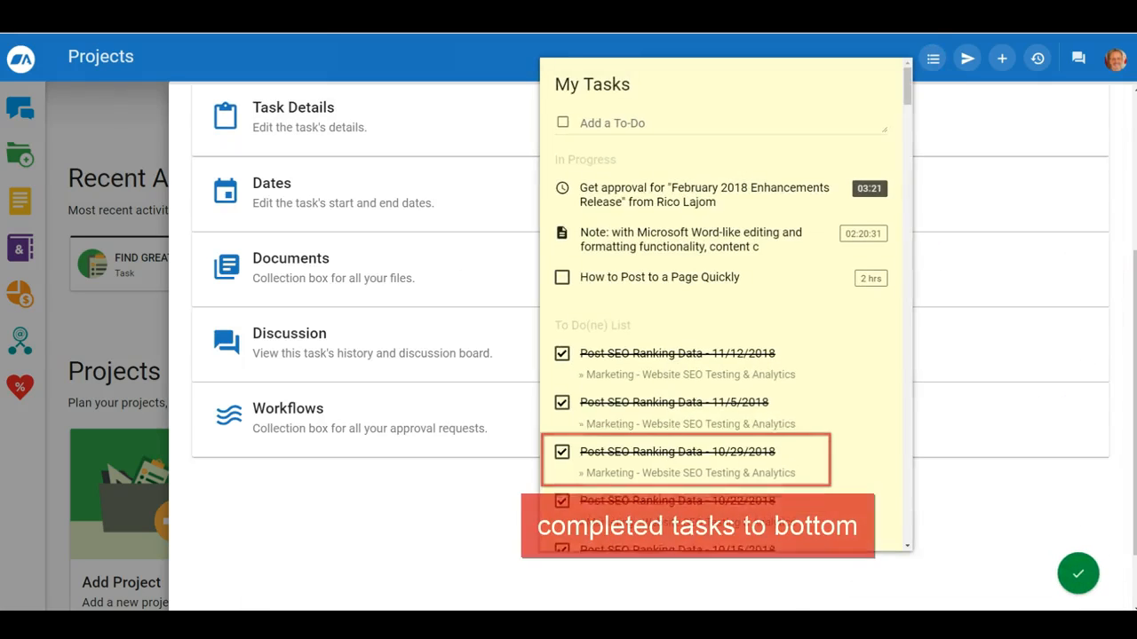
{"action": "scroll", "scroll_direction": "down", "scroll_amount": 3}
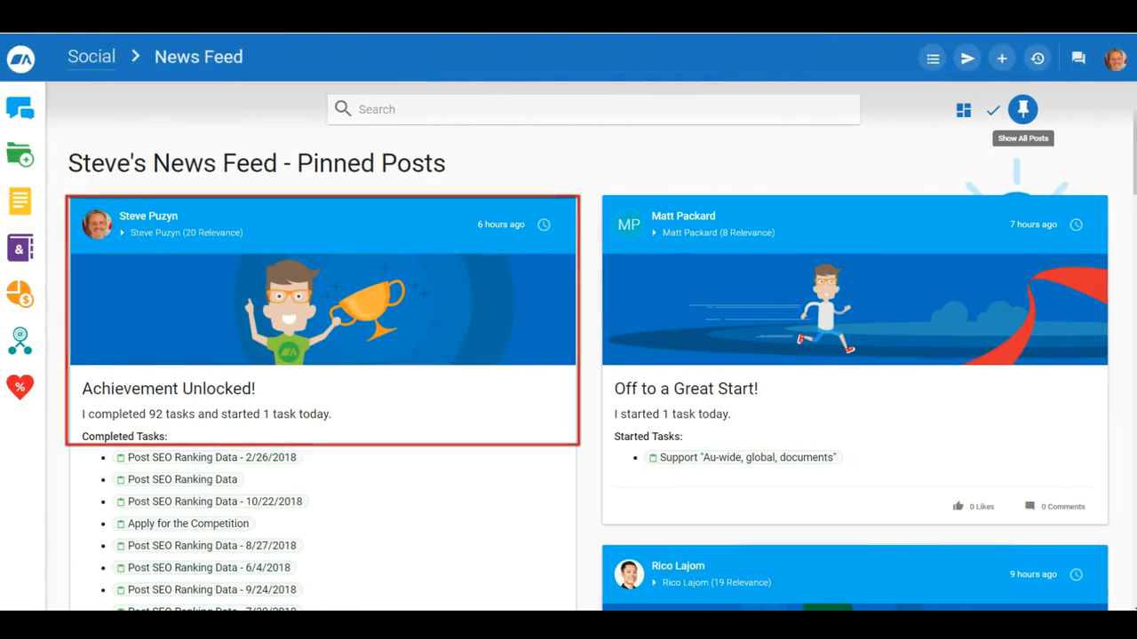
Scroll through Steve's pinned Achievement Unlocked post of completed tasks
{"action": "scroll", "scroll_direction": "down", "scroll_amount": 3}
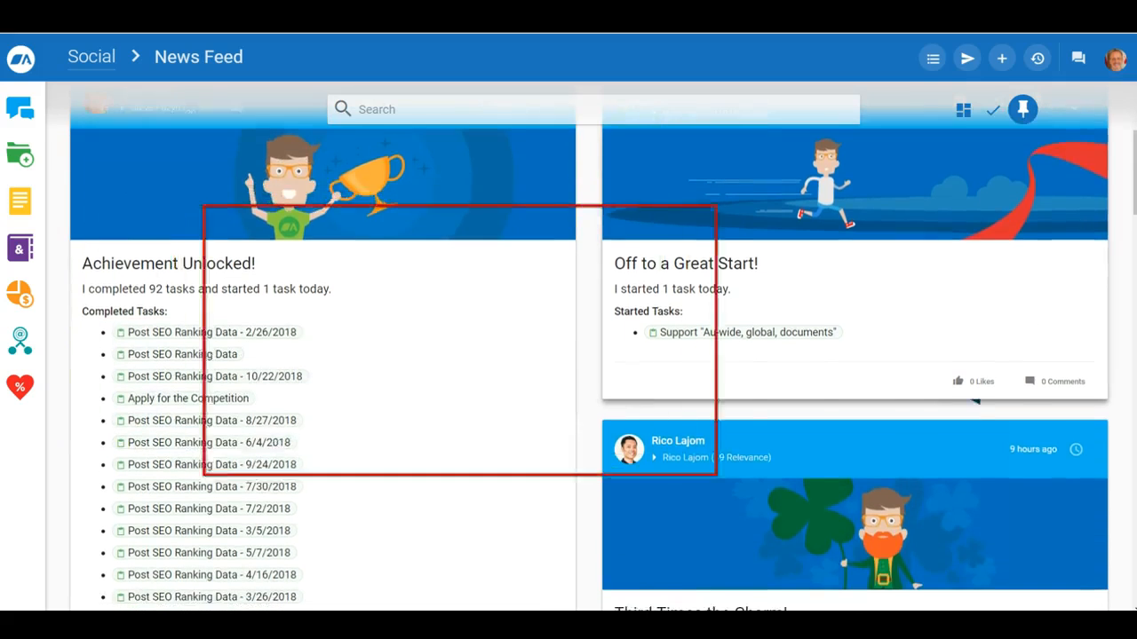
{"action": "scroll", "scroll_direction": "down", "scroll_amount": 3}
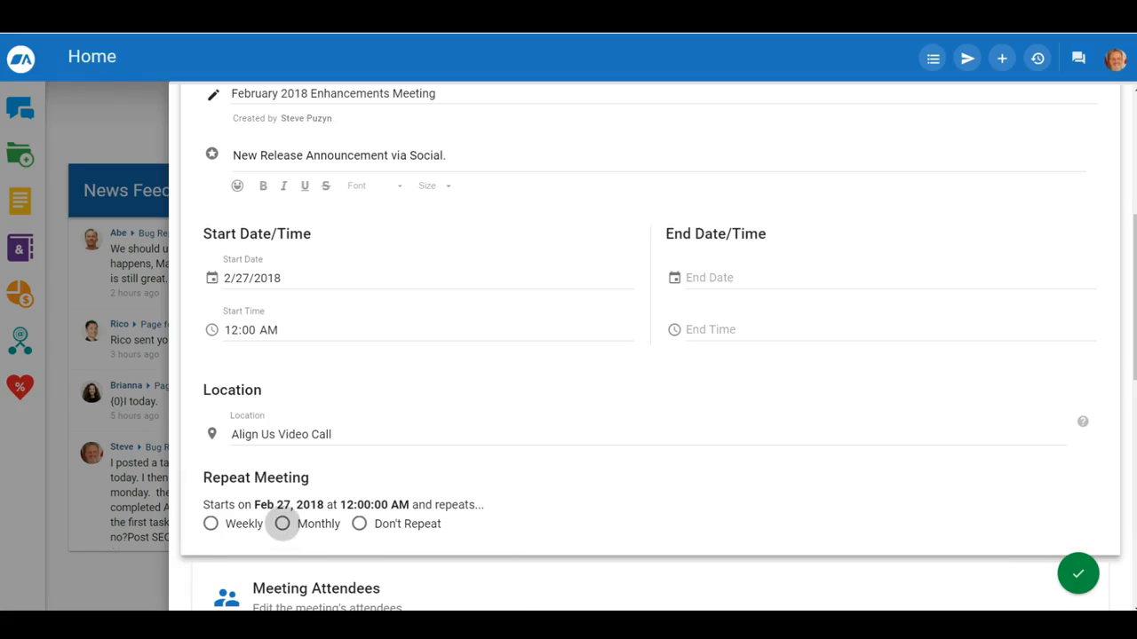
Set the Enhancements Meeting to repeat Weekly on Tuesday and save
{"action": "left_click", "coordinate": [285, 524]}
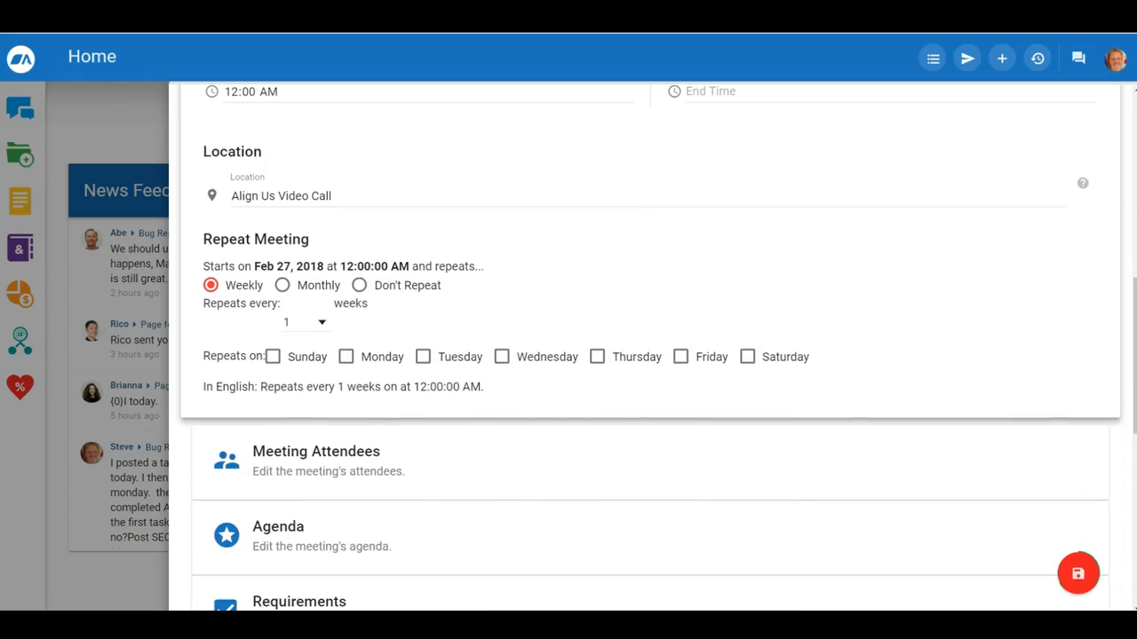
{"action": "left_click", "coordinate": [427, 355]}
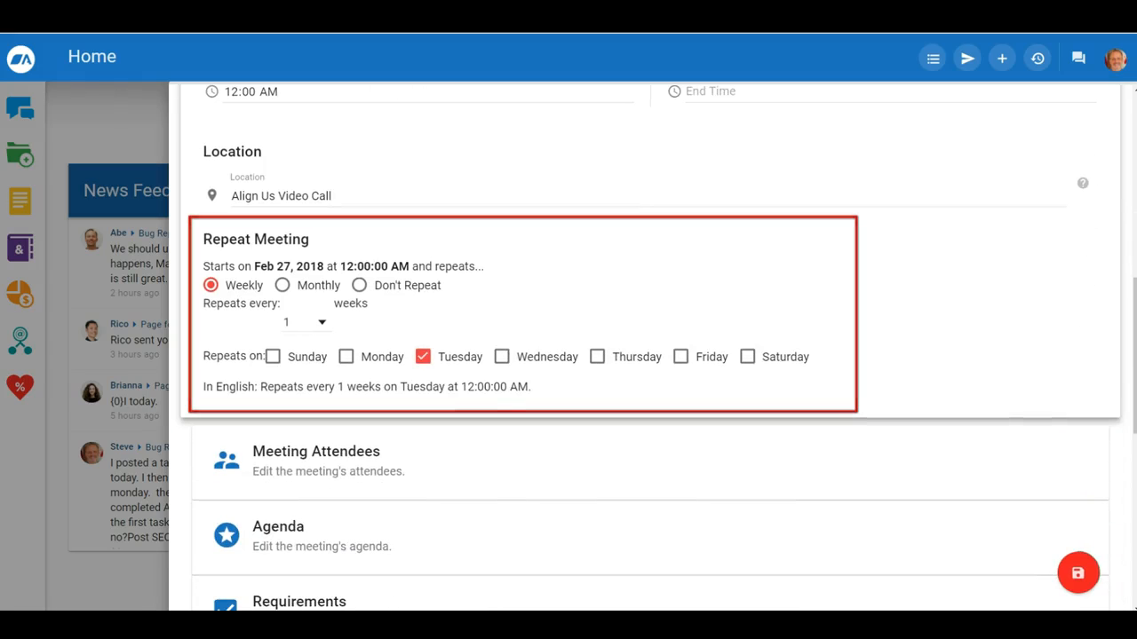
{"action": "left_click", "coordinate": [590, 357]}
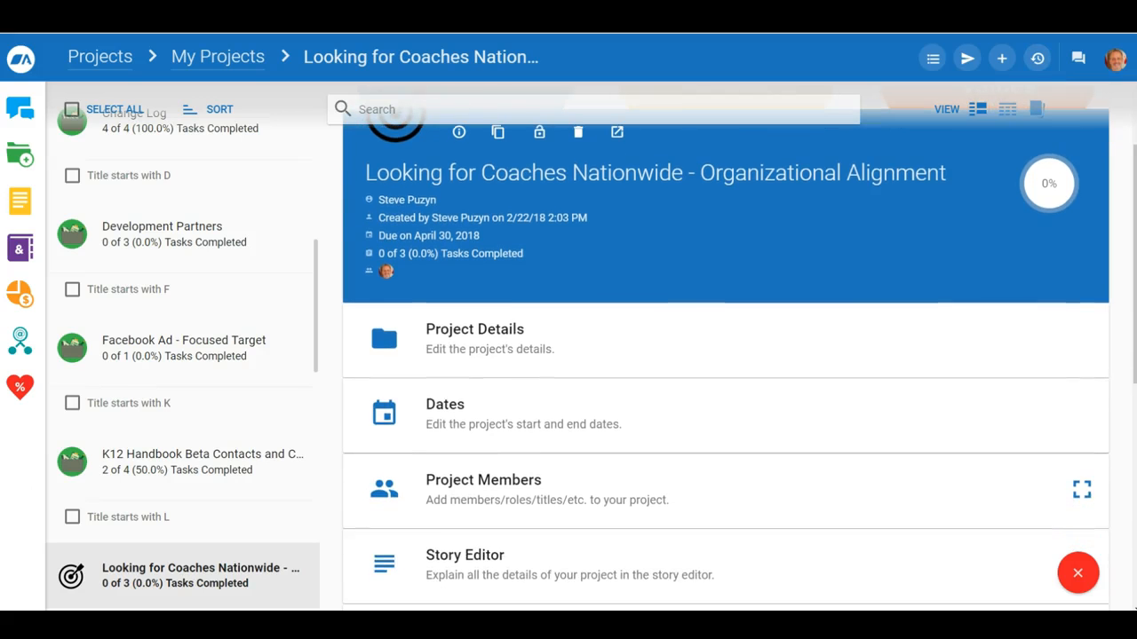
In Project Details, toggle Public Link Sharing on and leave the project Publicly Editable
{"action": "left_click", "coordinate": [474, 341]}
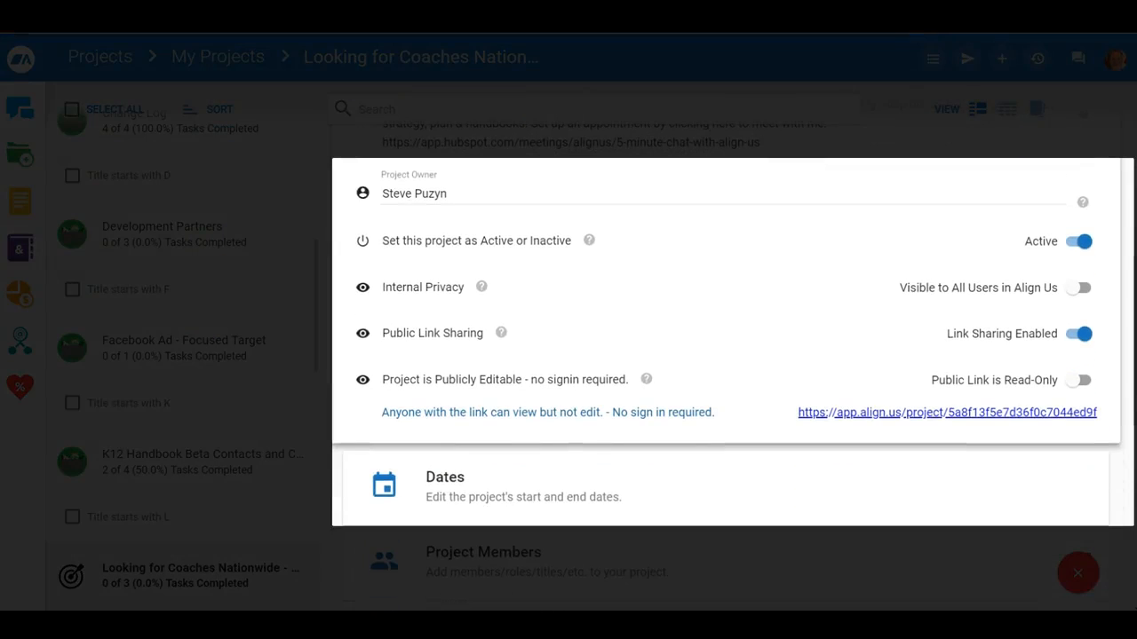
{"action": "left_click", "coordinate": [1083, 380]}
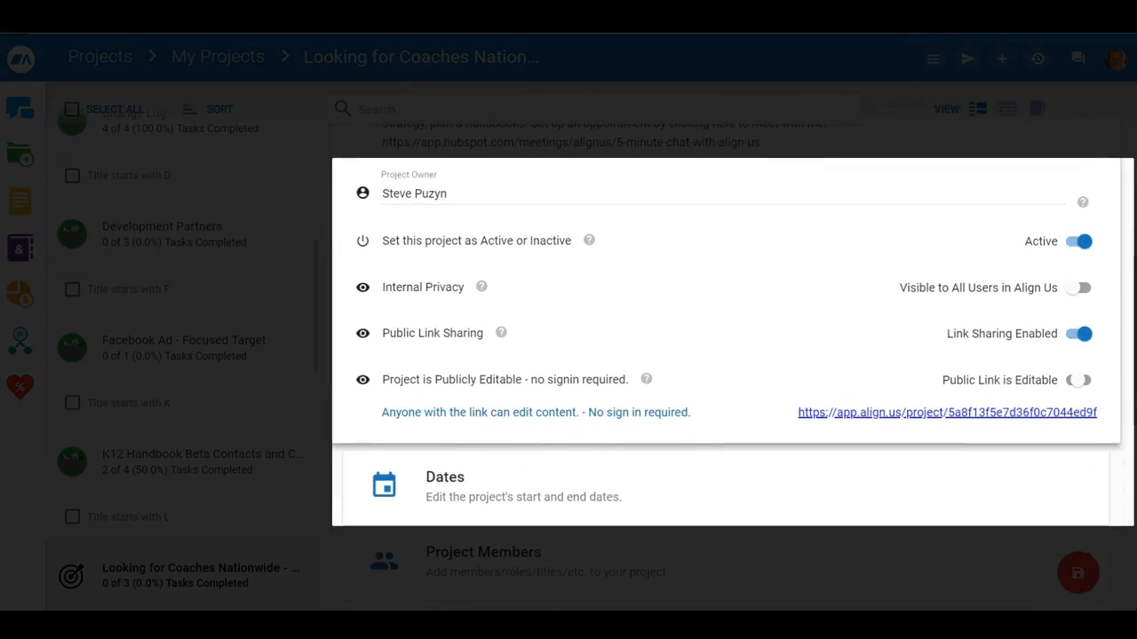
{"action": "left_click", "coordinate": [1076, 380]}
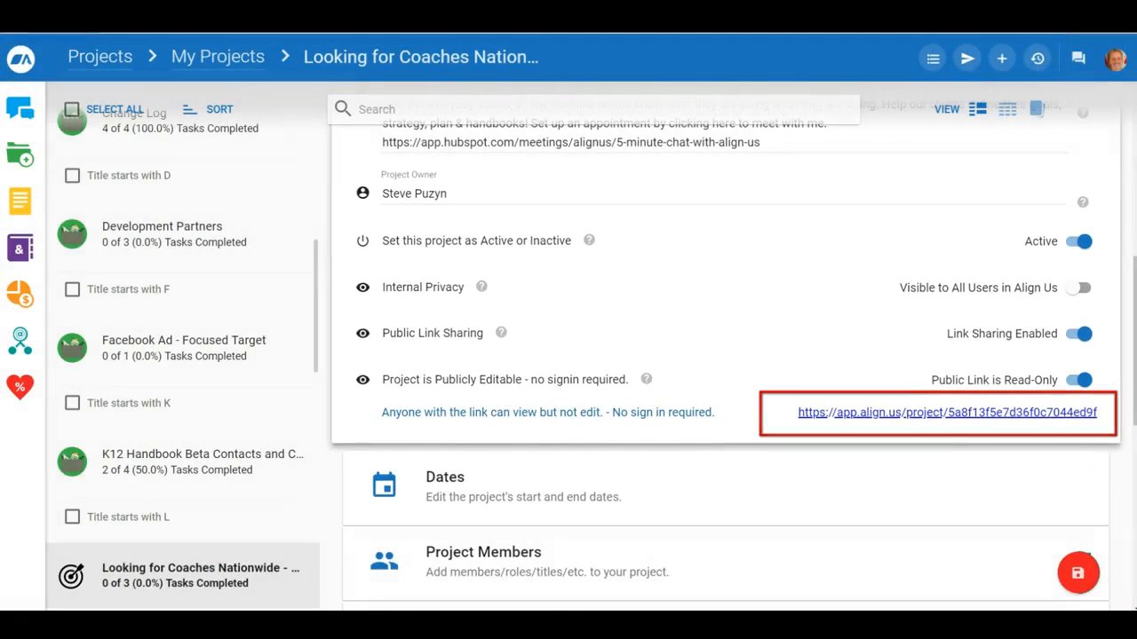
{"action": "left_click", "coordinate": [1079, 334]}
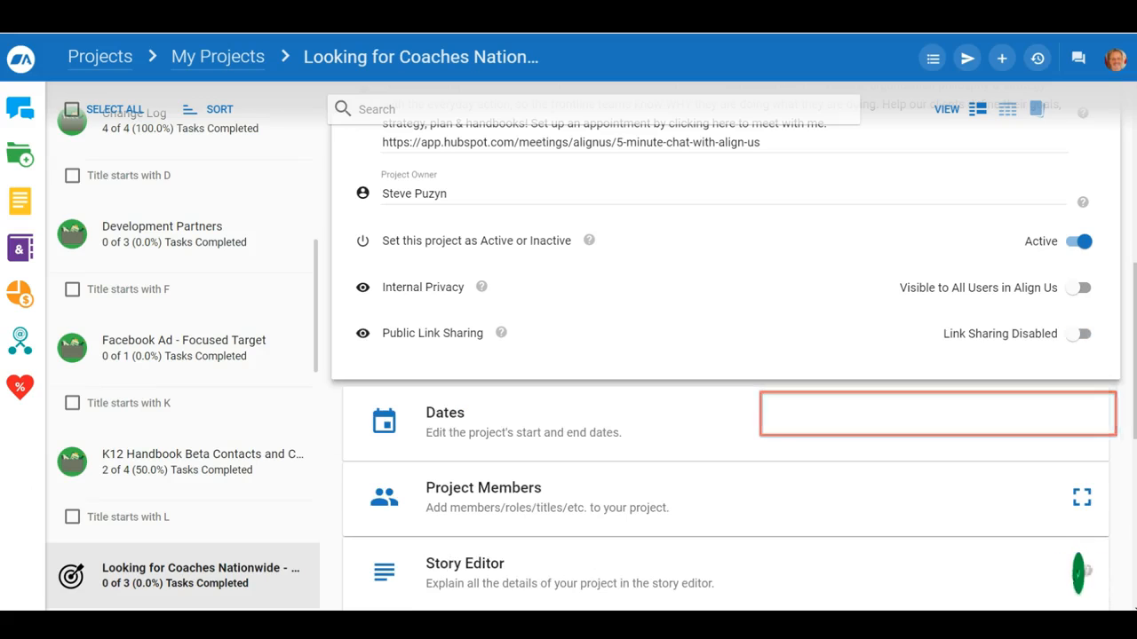
{"action": "left_click", "coordinate": [1080, 334]}
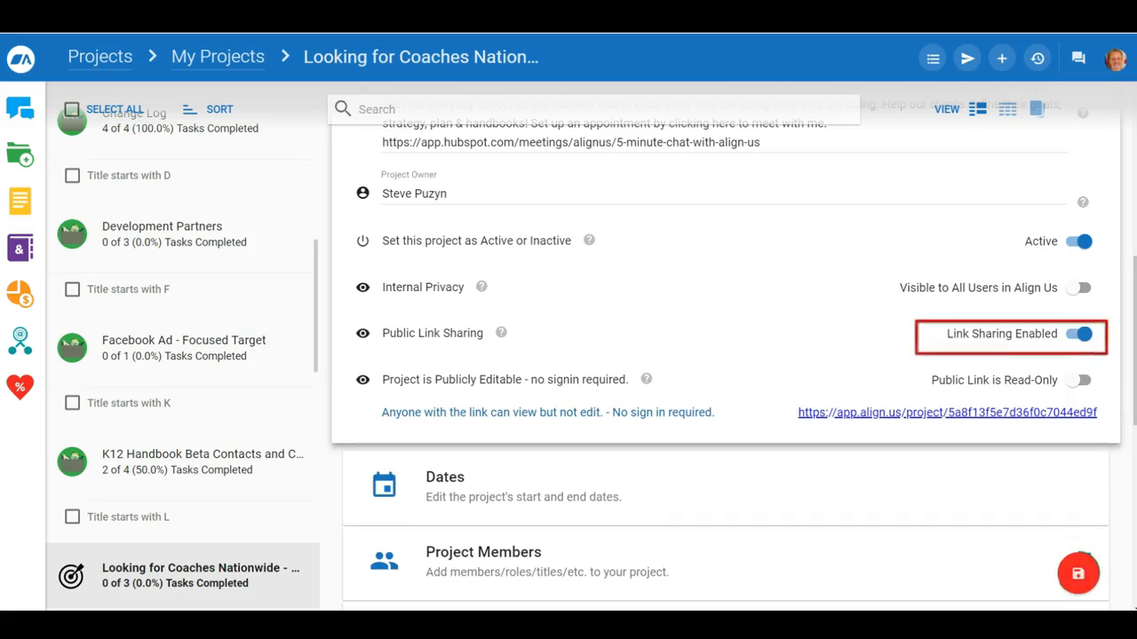
{"action": "left_click", "coordinate": [1080, 380]}
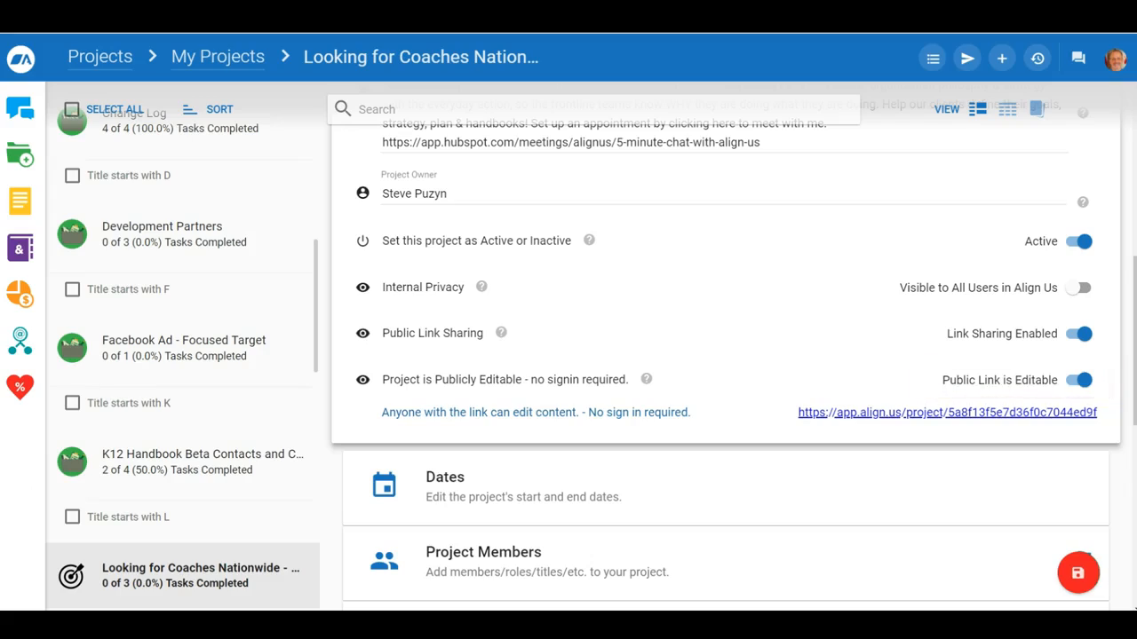